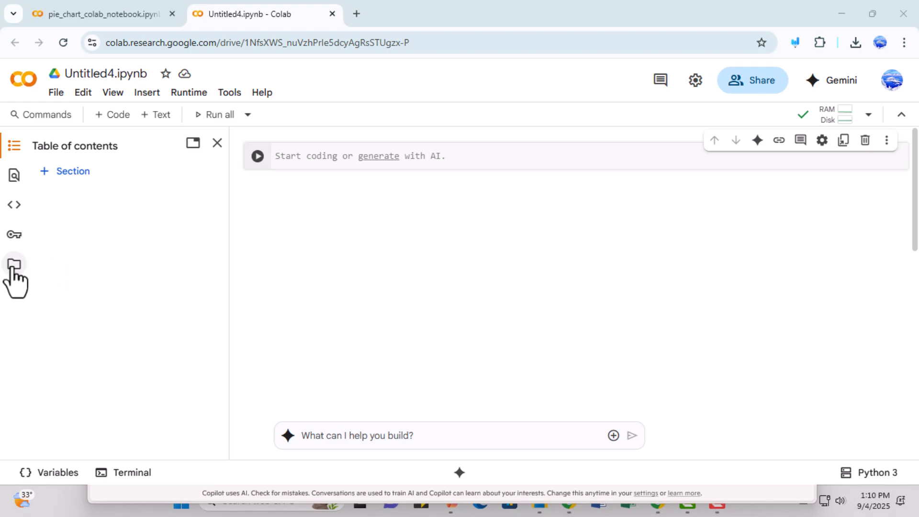
Open the Files panel to show the notebook's session files, including sample_data
click(14, 264)
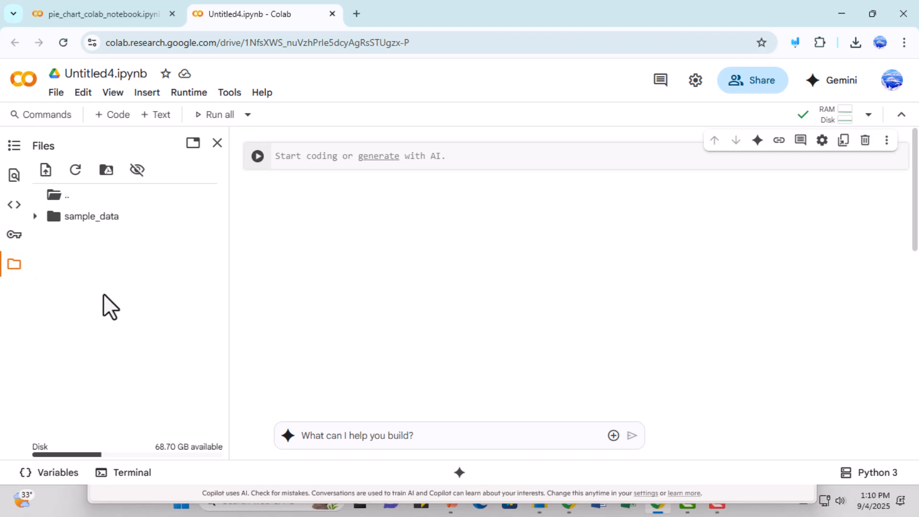
mouse_move(106, 312)
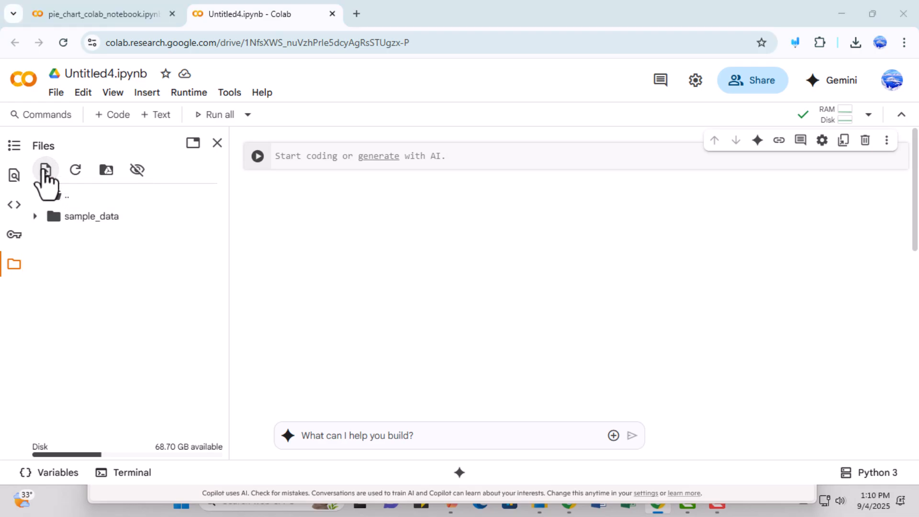
Upload small_sales_data (1).xlsx from Downloads to session storage
click(46, 170)
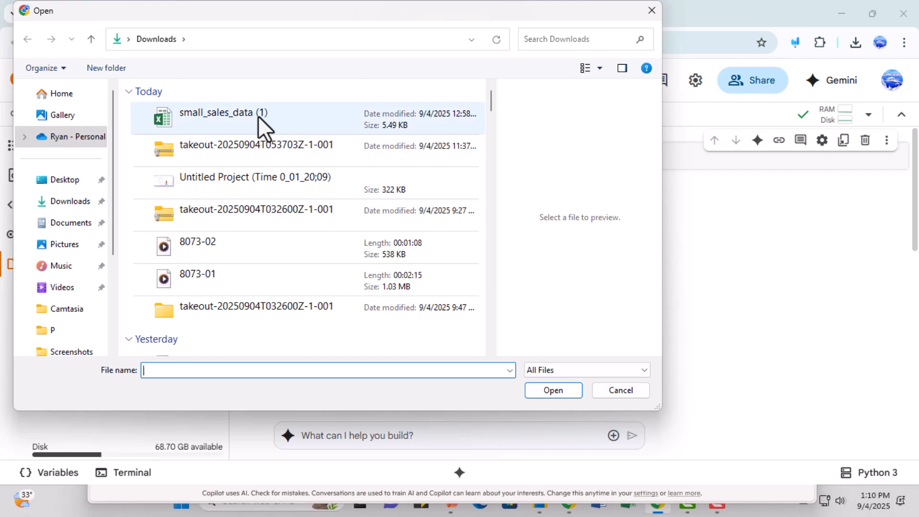
click(223, 118)
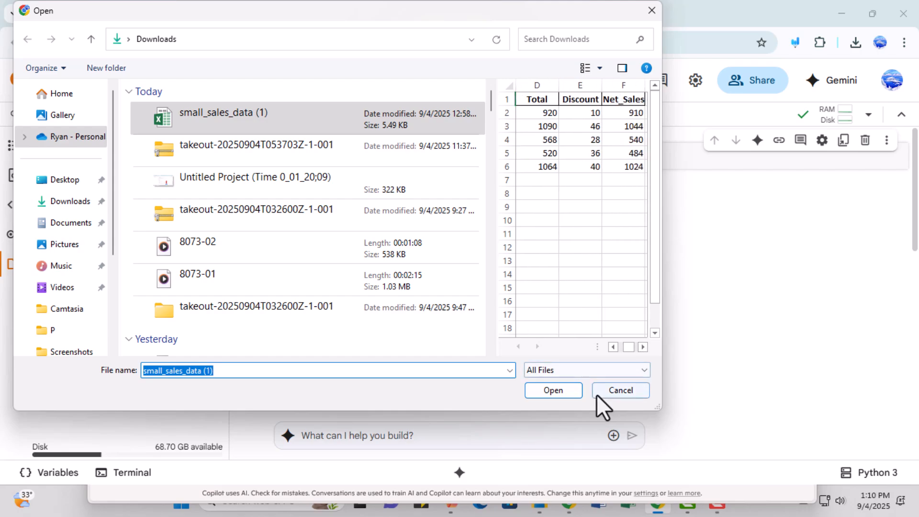
click(552, 389)
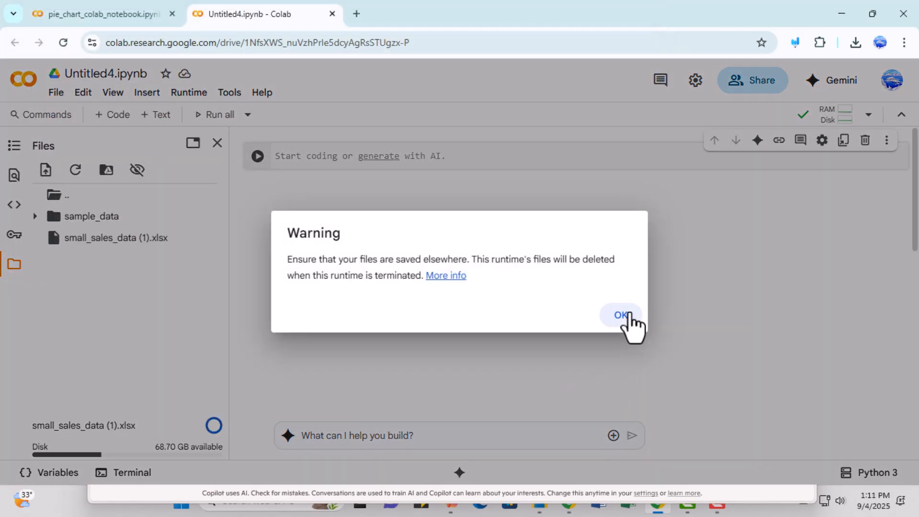
Dismiss the runtime deletion warning and open small_sales_data (1).xlsx's options menu
click(621, 315)
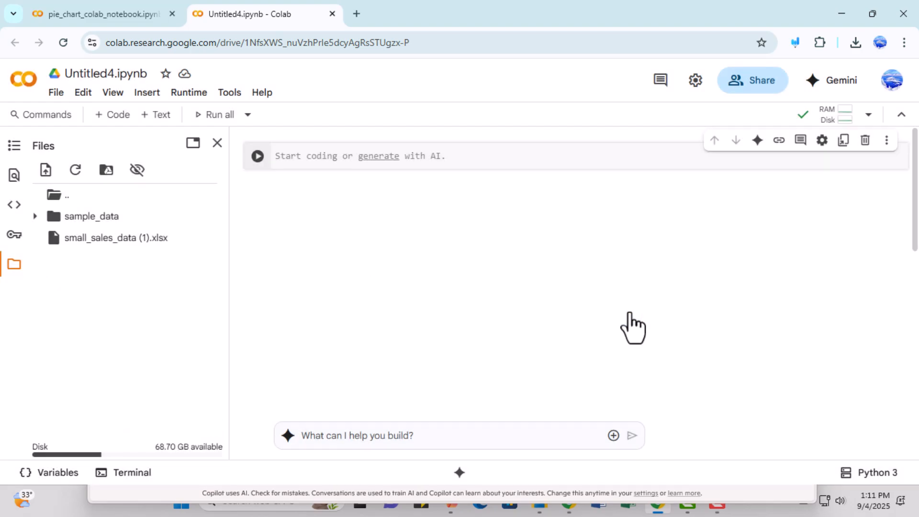
mouse_move(607, 325)
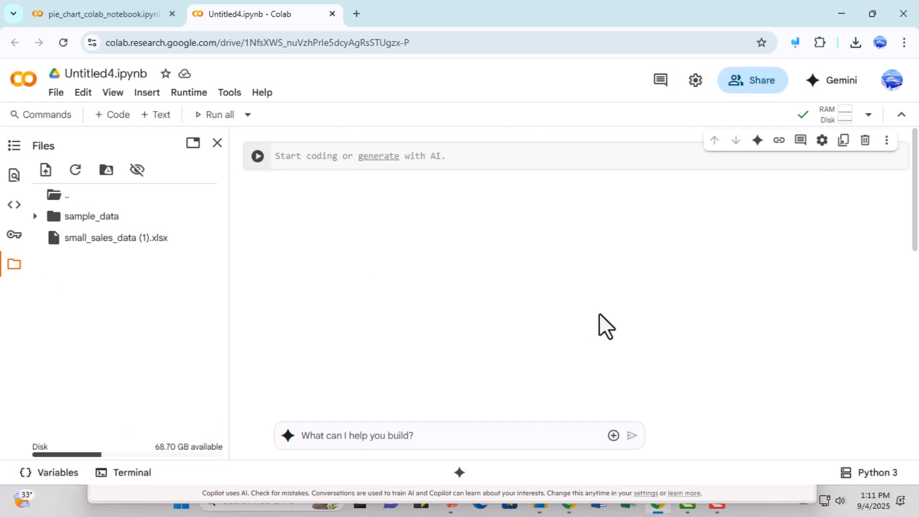
click(115, 237)
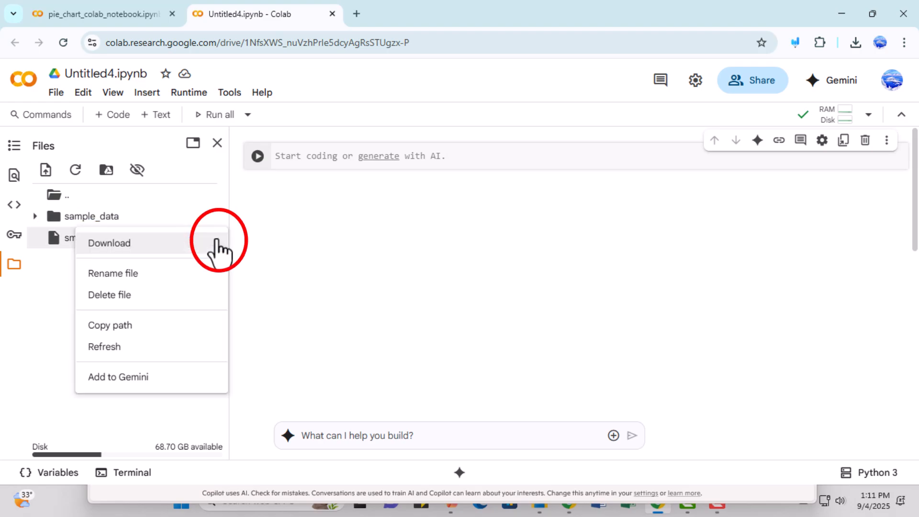
Copy the path of small_sales_data (1).xlsx from its options menu
click(109, 243)
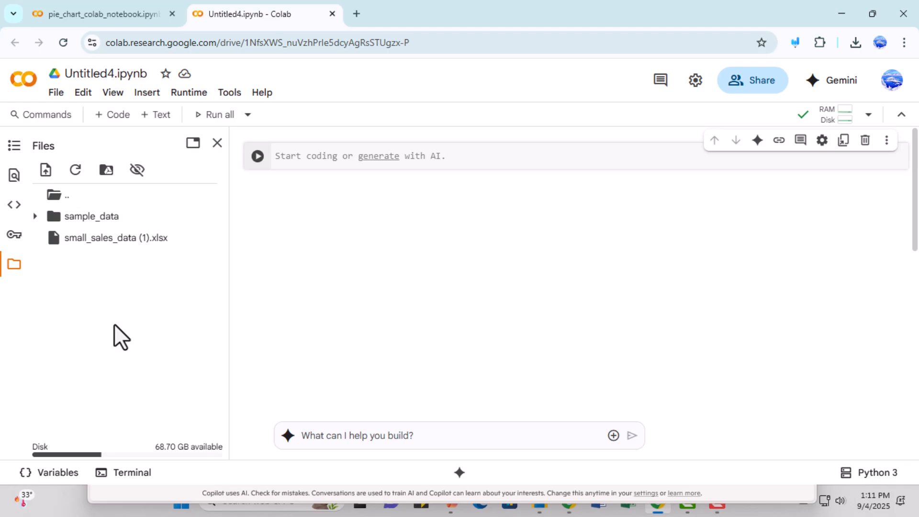
mouse_move(372, 199)
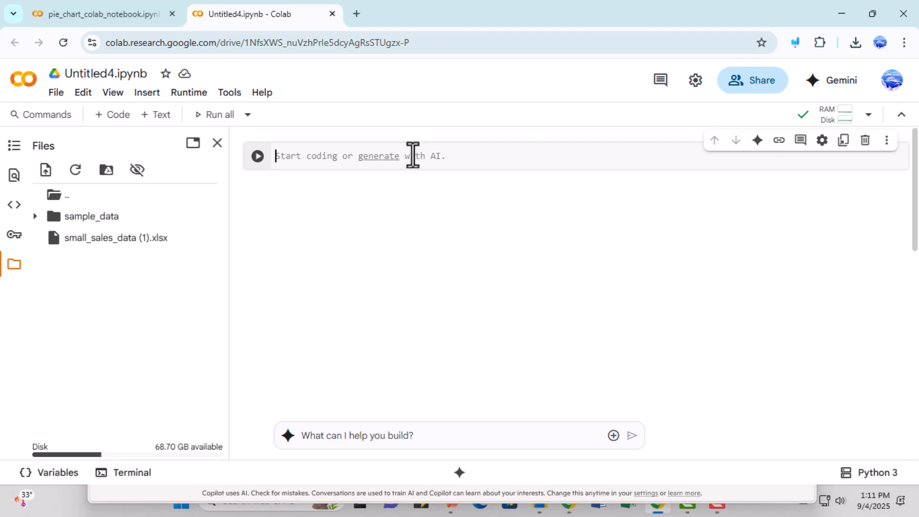
Paste /content/small_sales_data (1).xlsx into the code cell and run it
text(/content/small_sales_data (1).xlsx)
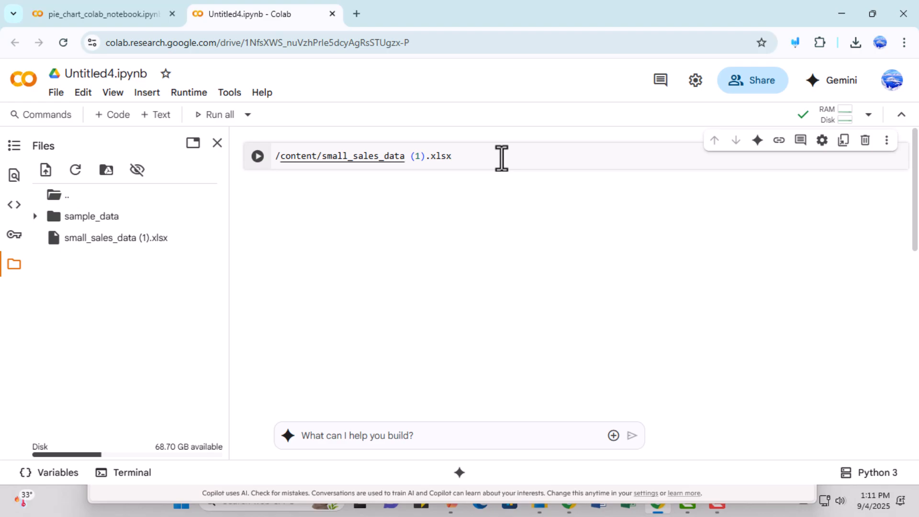
key(enter)
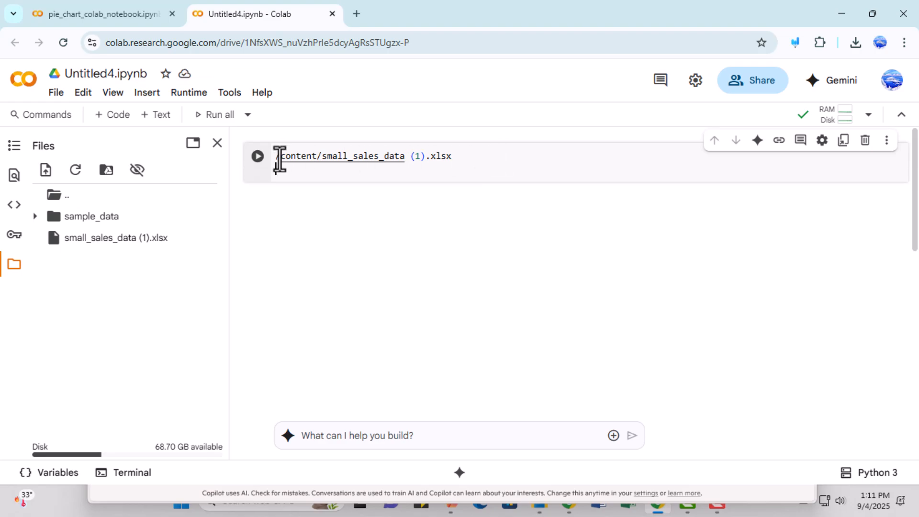
click(258, 156)
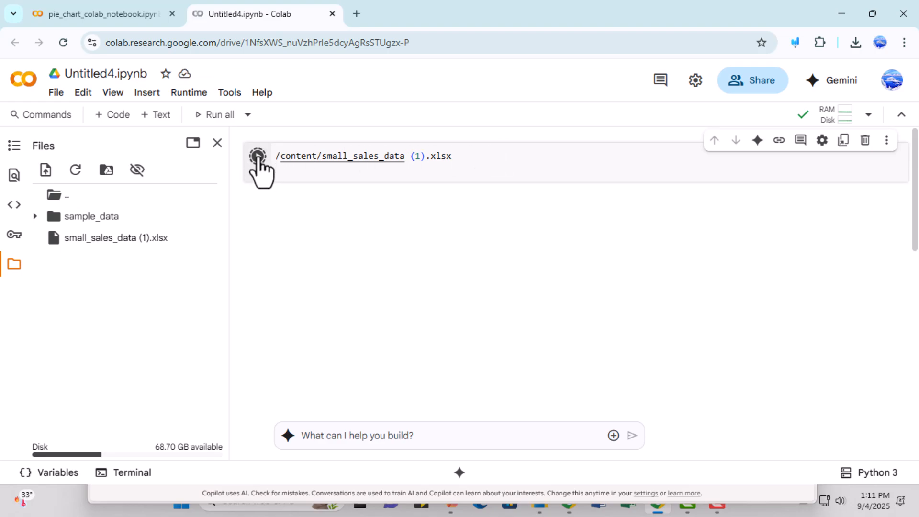
click(258, 156)
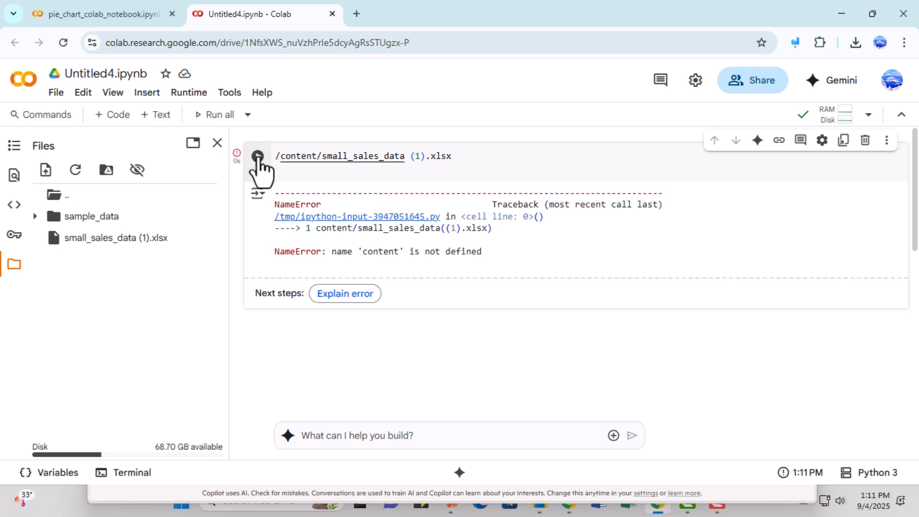